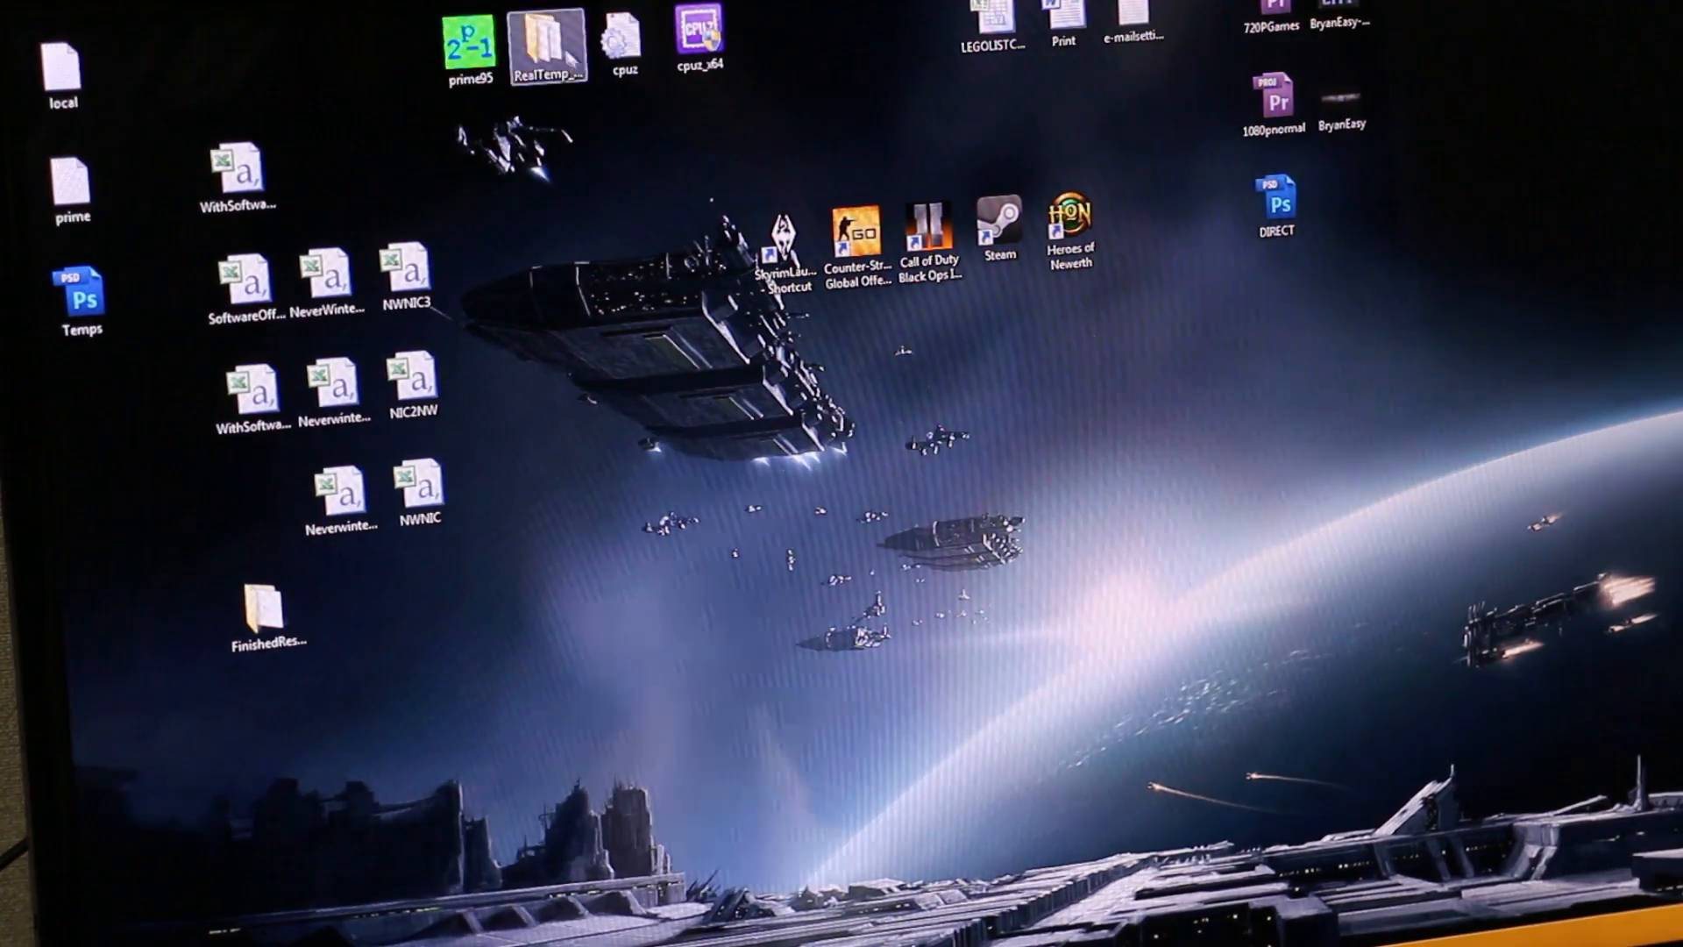
Open the RealTemp_370 folder from the desktop in Explorer
double_click(551, 35)
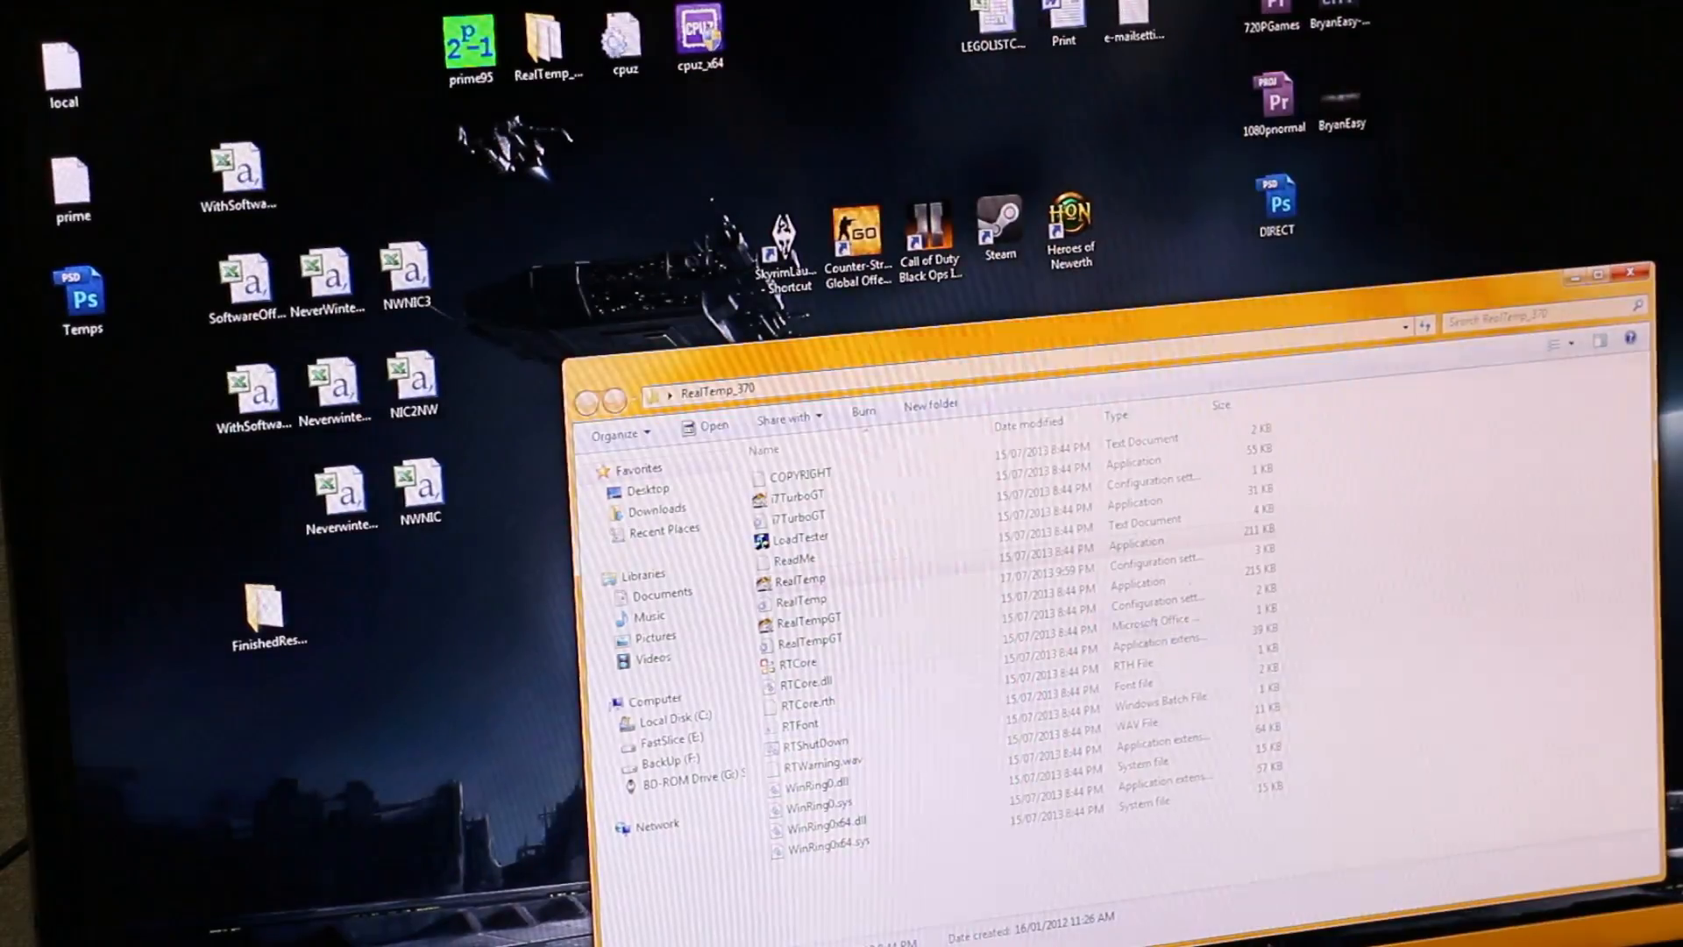
double_click(799, 579)
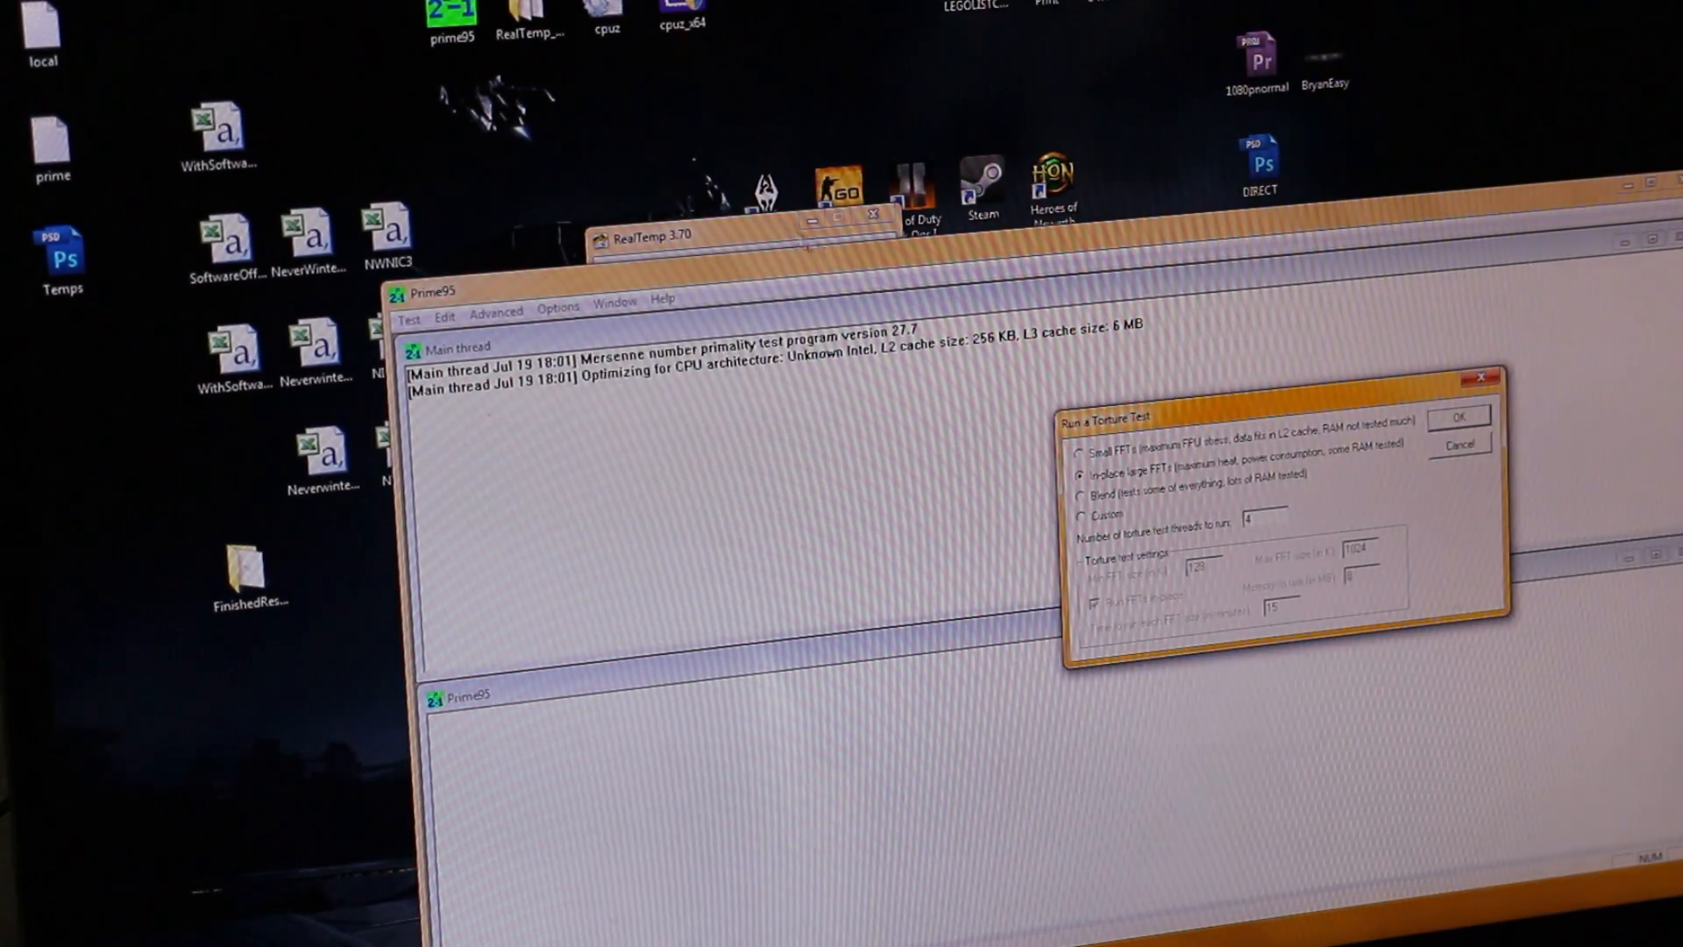
Start the Prime95 torture test with 4 worker threads, one per logical CPU
left_click(1457, 416)
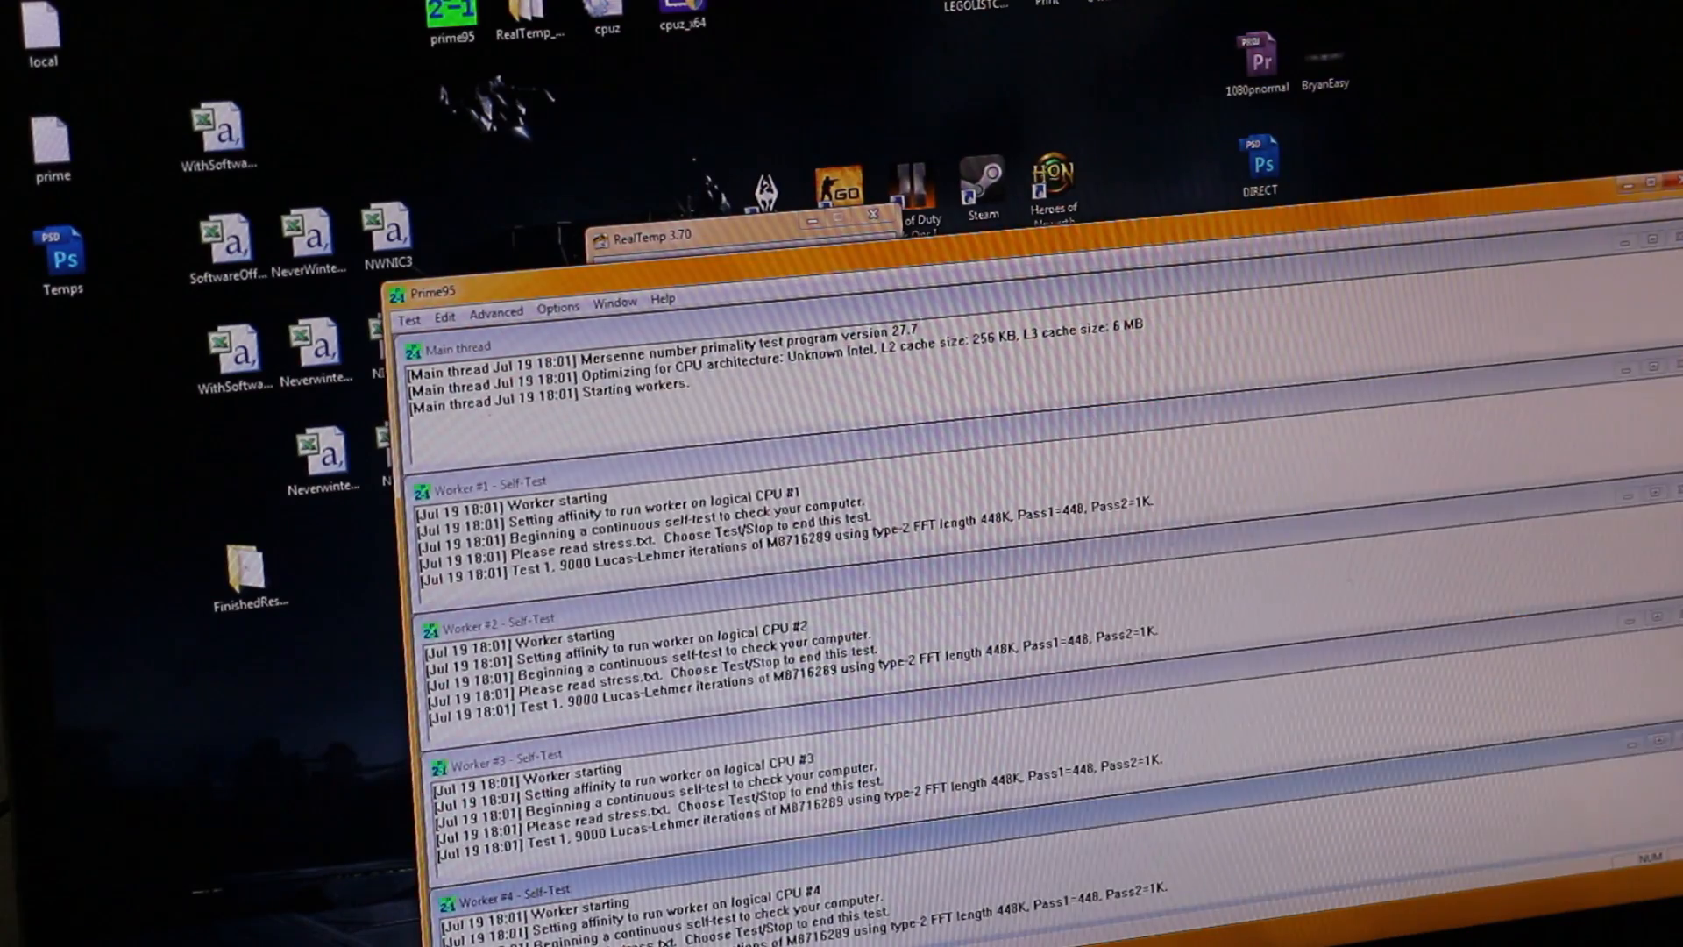